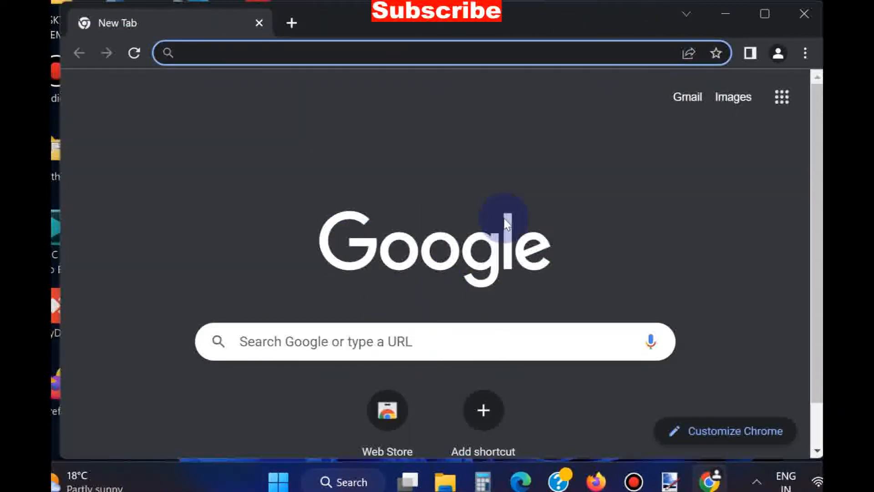
{"action": "mouse_move", "coordinate": [806, 53]}
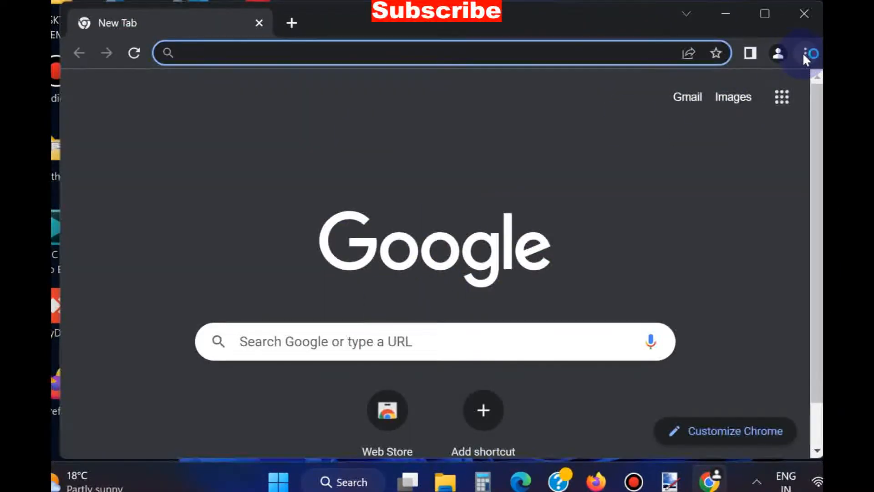
- Go from the three-dot menu to Chrome's Settings page
{"action": "left_click", "coordinate": [805, 53]}
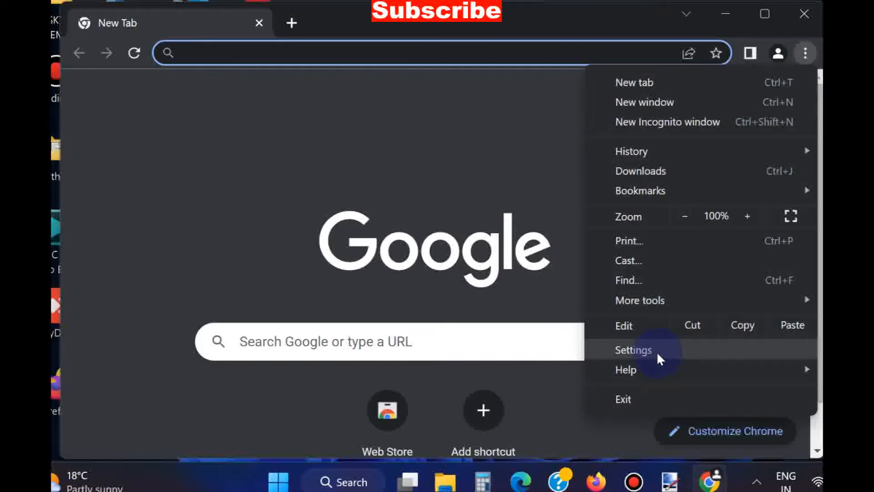
{"action": "left_click", "coordinate": [633, 350]}
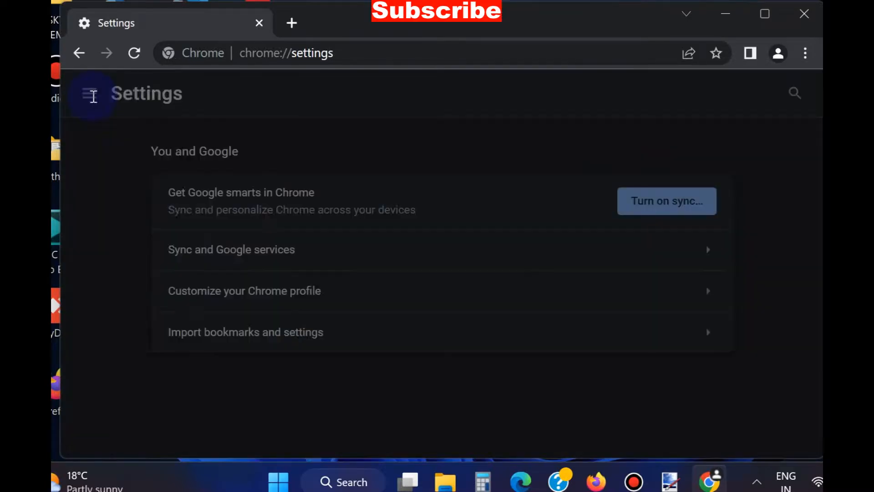
- Reach Site settings under Privacy and security
{"action": "left_click", "coordinate": [91, 93]}
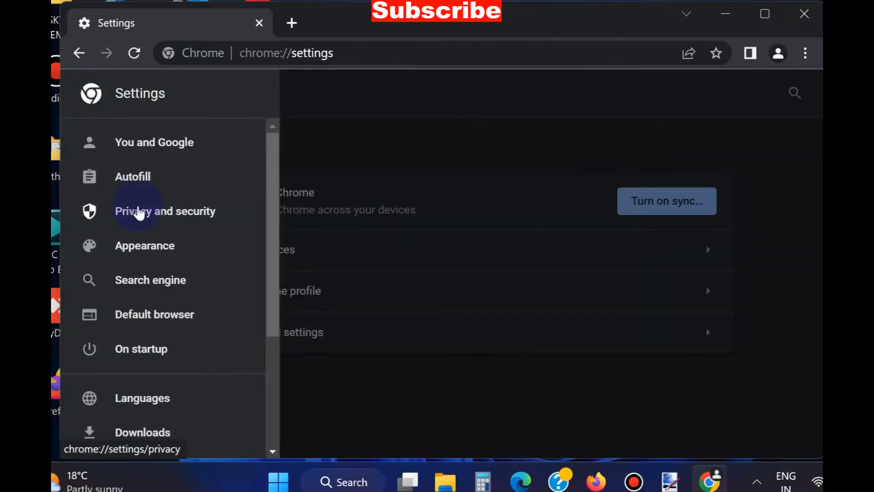
{"action": "left_click", "coordinate": [164, 210]}
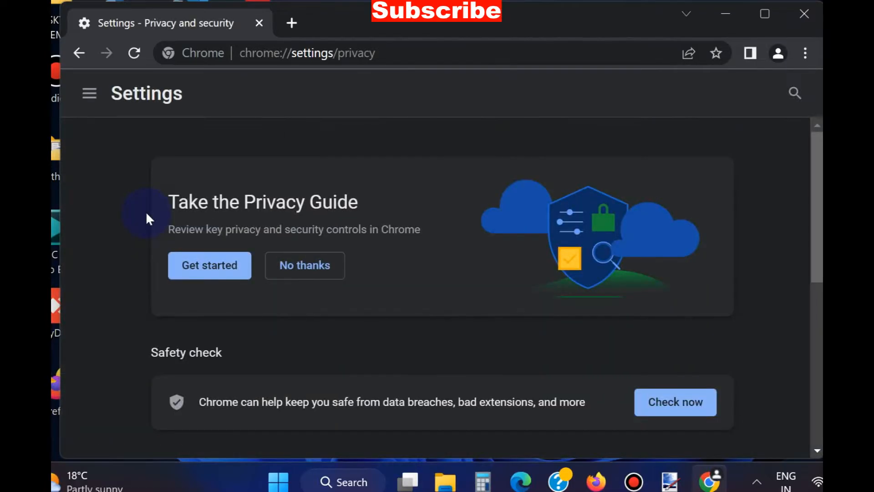
{"action": "scroll", "scroll_direction": "down", "scroll_amount": 3}
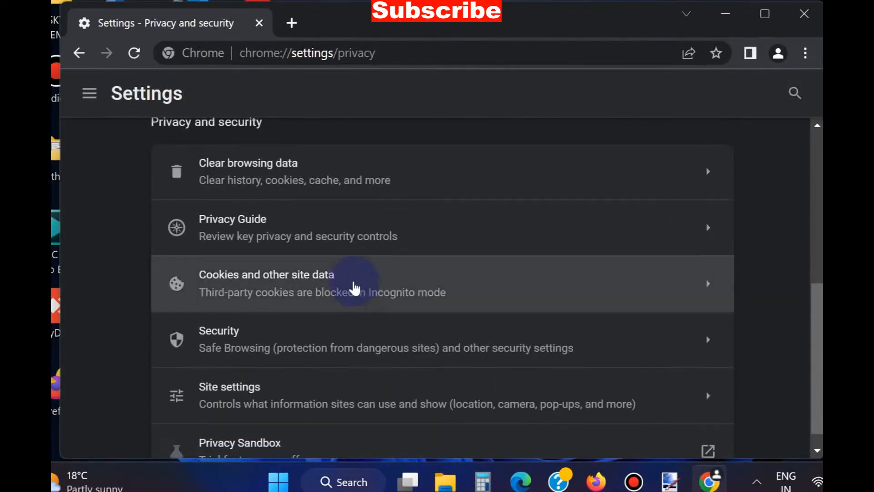
{"action": "scroll", "scroll_direction": "down", "scroll_amount": 3}
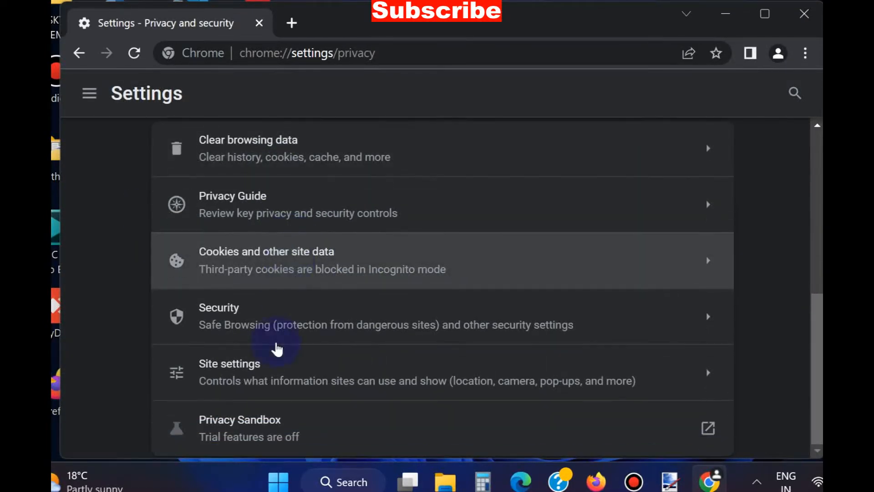
{"action": "left_click", "coordinate": [230, 364]}
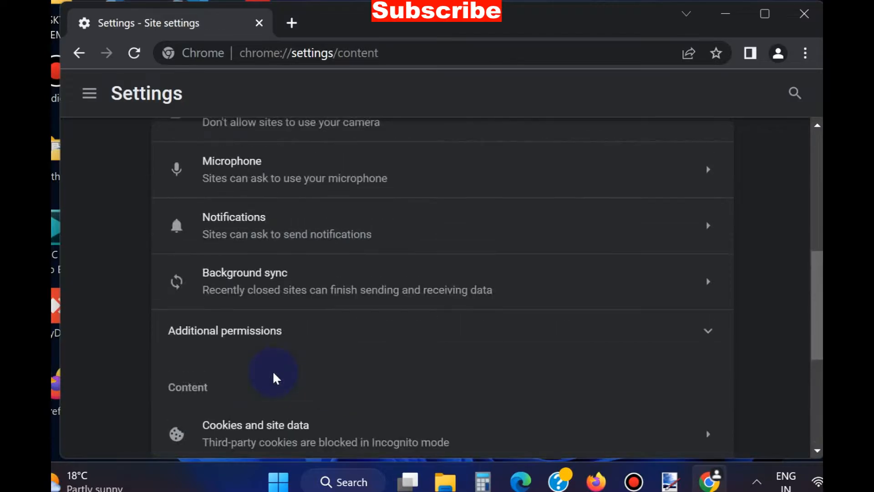
- Scroll the Site settings page to locate the Permissions list
{"action": "scroll", "scroll_direction": "up", "scroll_amount": 3}
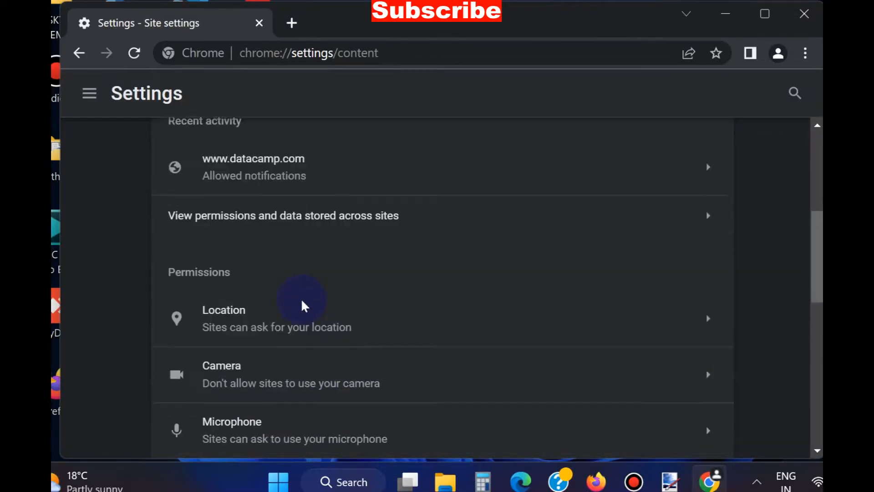
{"action": "scroll", "scroll_direction": "down", "scroll_amount": 3}
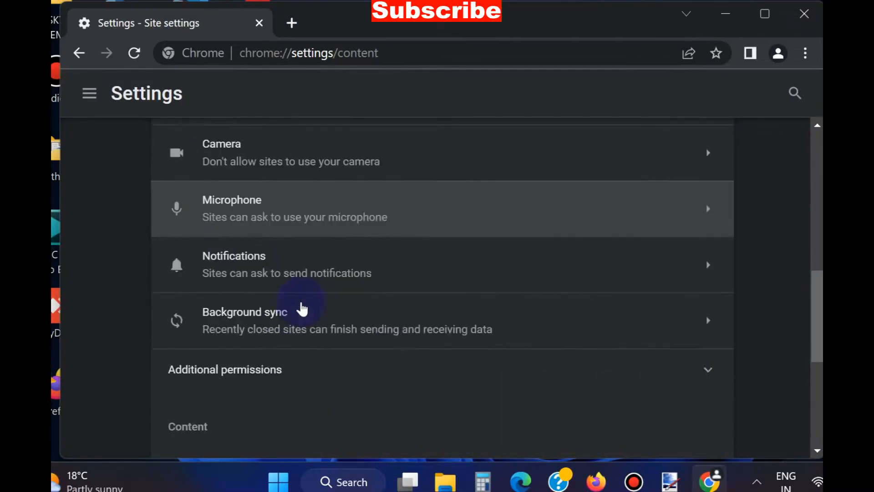
{"action": "scroll", "scroll_direction": "up", "scroll_amount": 3}
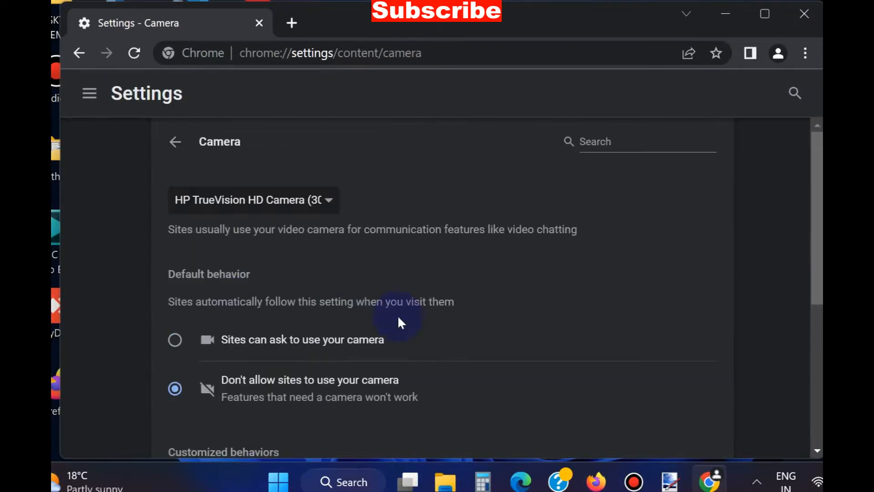
- Set the default Camera permission to 'Sites can ask to use your camera'
{"action": "scroll", "scroll_direction": "down", "scroll_amount": 3}
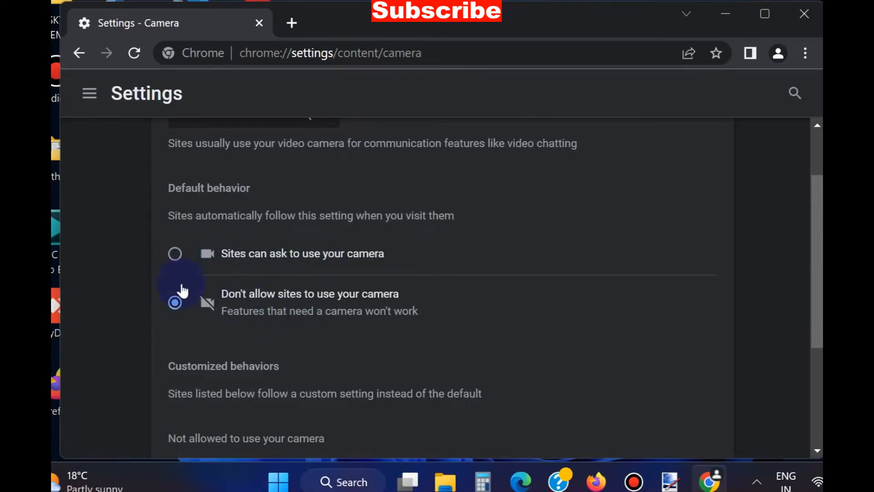
{"action": "mouse_move", "coordinate": [175, 254]}
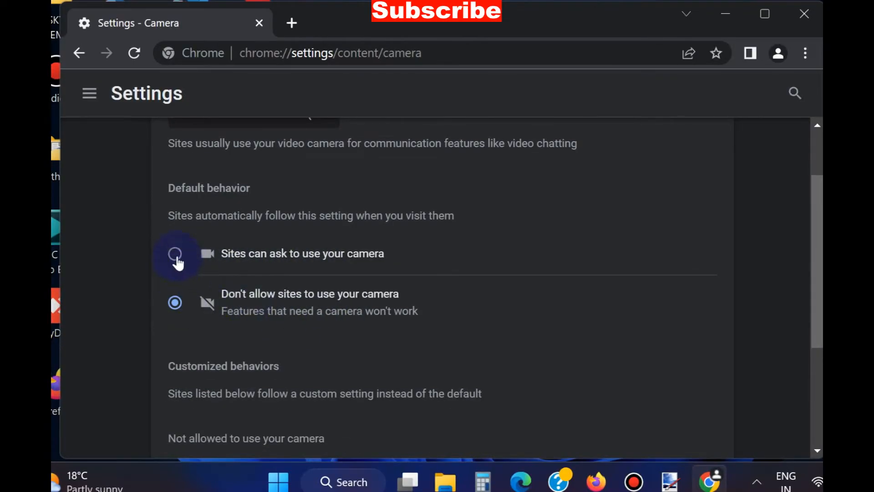
{"action": "left_click", "coordinate": [175, 253]}
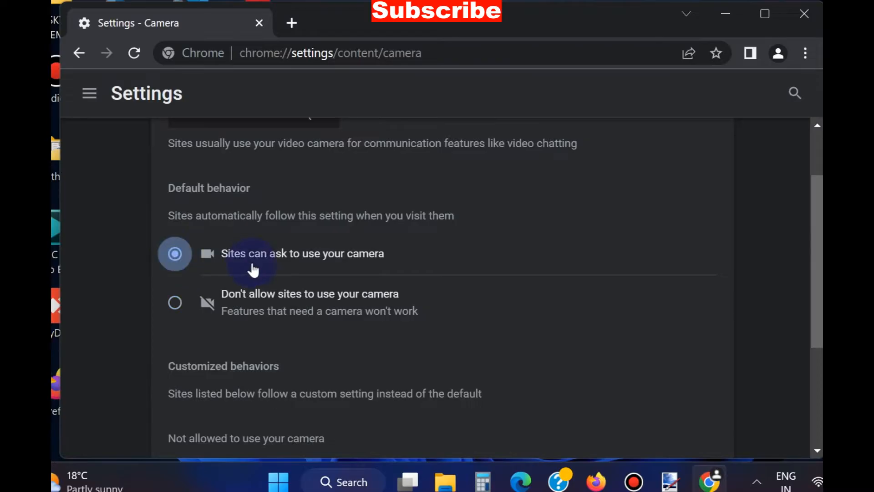
{"action": "scroll", "scroll_direction": "down", "scroll_amount": 3}
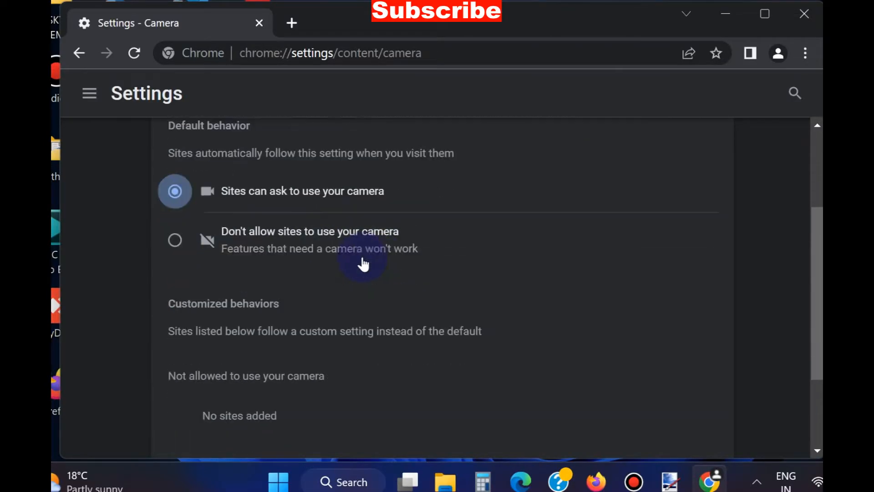
{"action": "scroll", "scroll_direction": "down", "scroll_amount": 3}
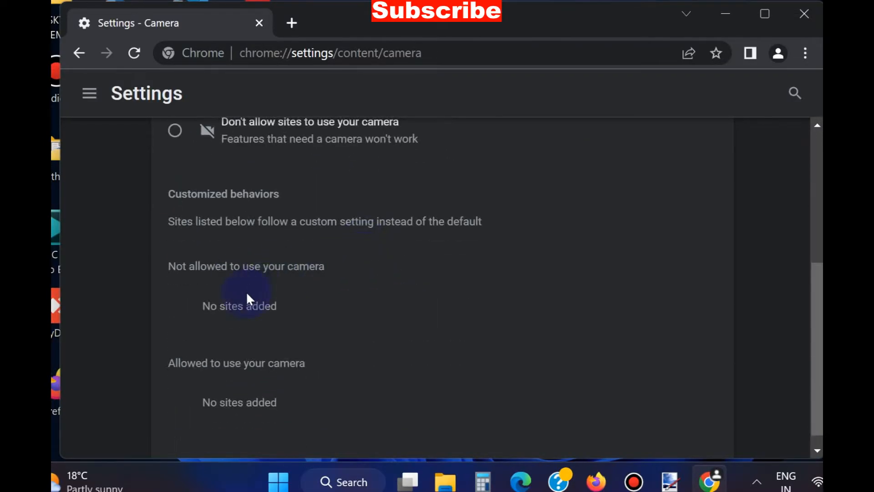
{"action": "double_click", "coordinate": [203, 266]}
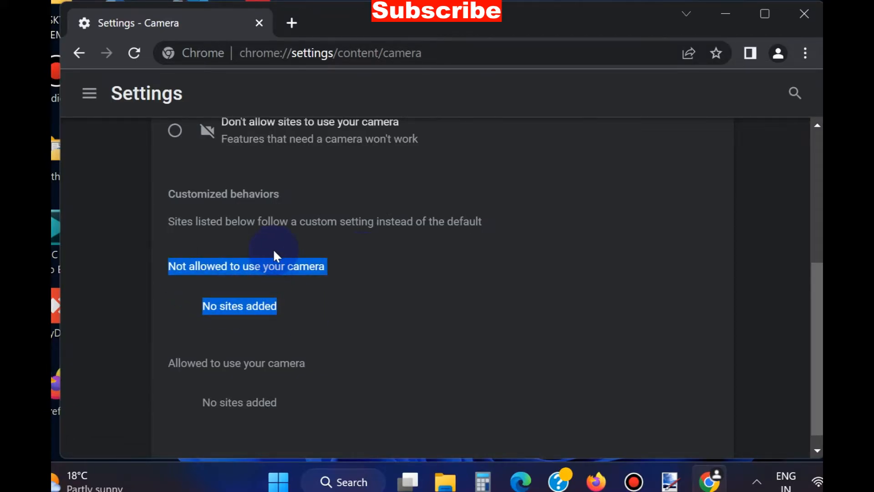
{"action": "scroll", "scroll_direction": "up", "scroll_amount": 3}
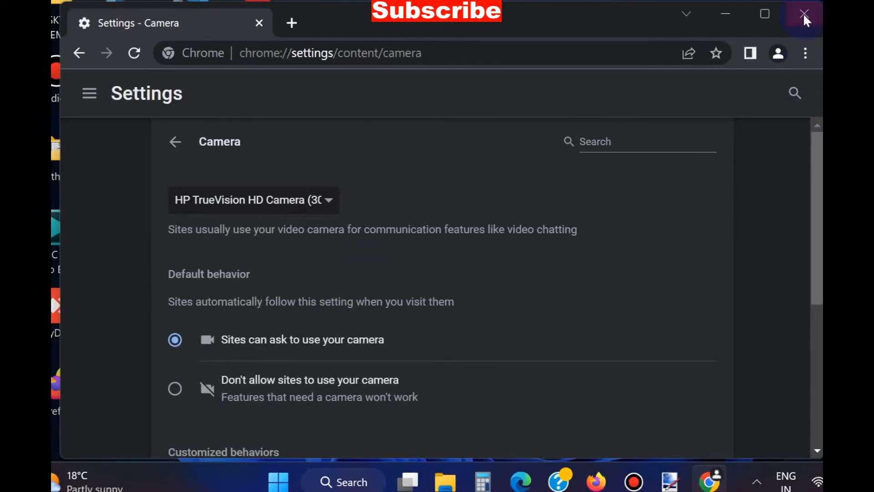
- Close Chrome and search Windows for the camera privacy settings
{"action": "left_click", "coordinate": [805, 14]}
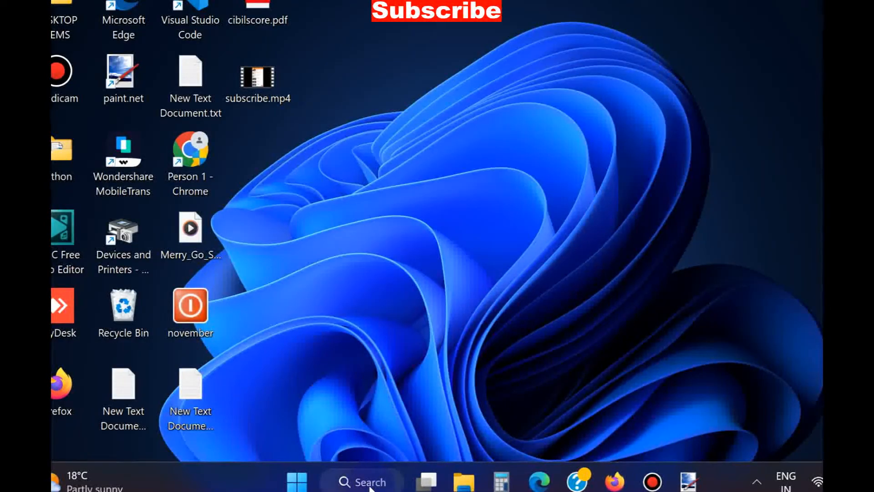
{"action": "left_click", "coordinate": [361, 482]}
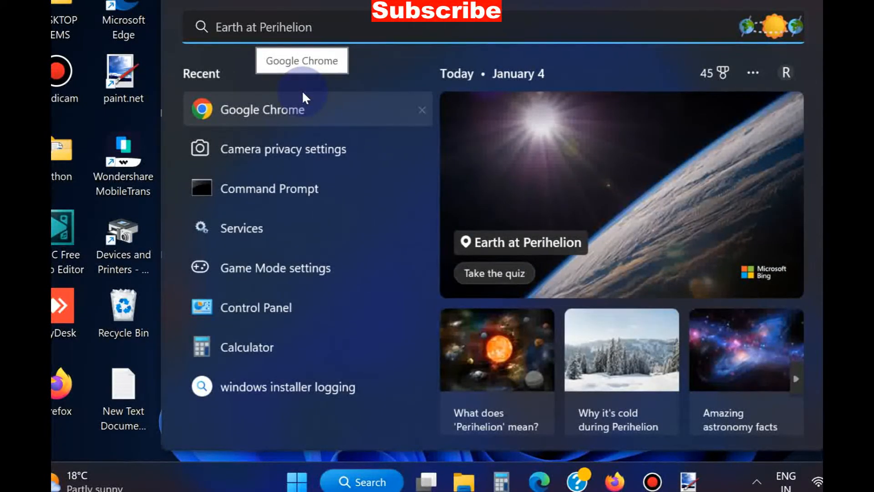
{"action": "type", "text": "calculator"}
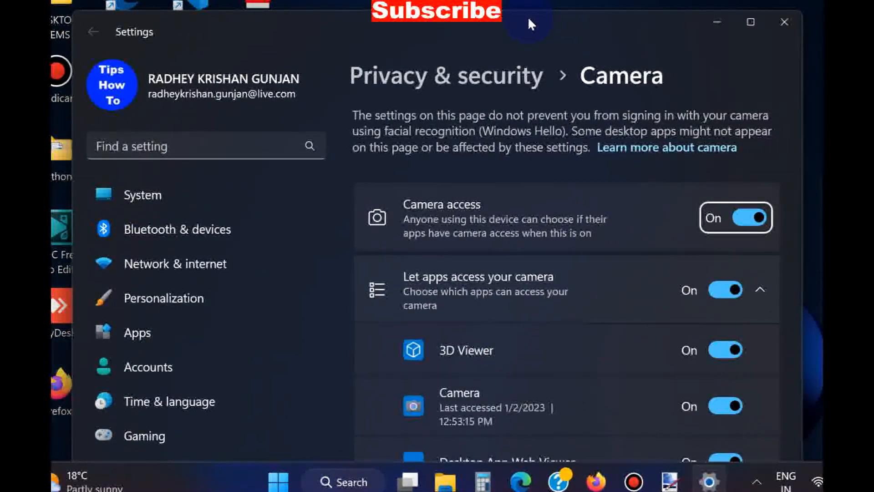
{"action": "mouse_move", "coordinate": [477, 211]}
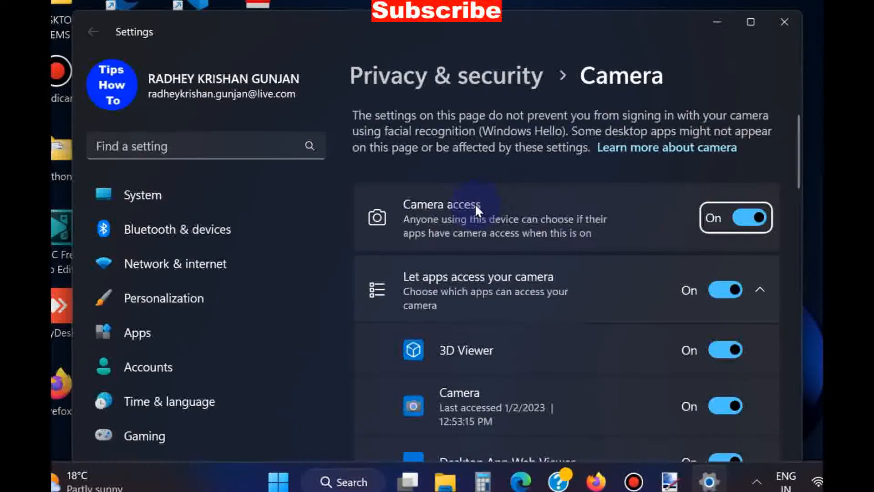
{"action": "mouse_move", "coordinate": [685, 246]}
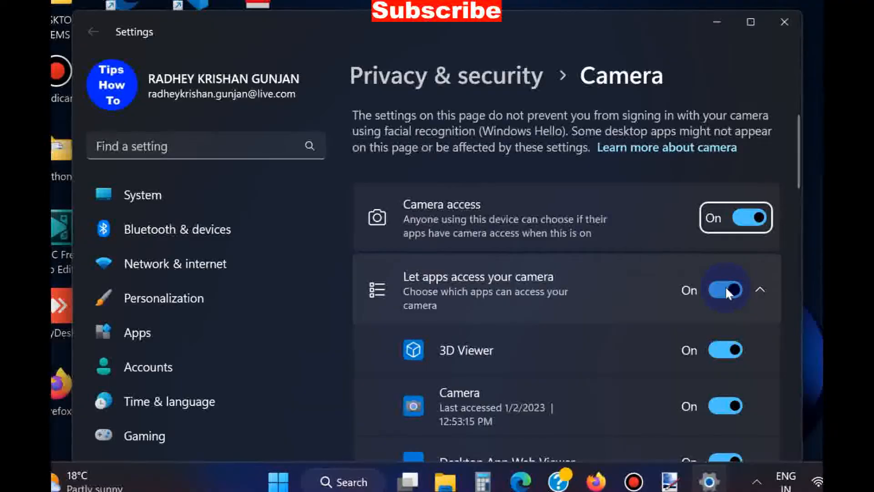
{"action": "mouse_move", "coordinate": [717, 184]}
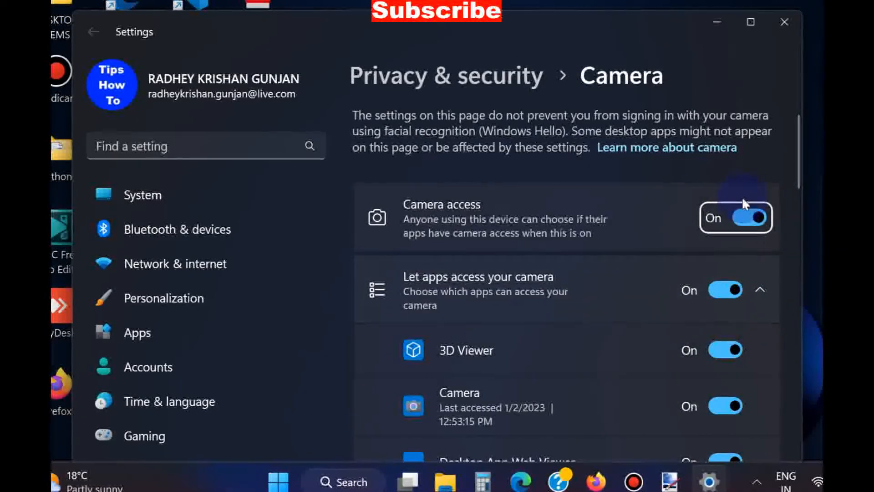
{"action": "mouse_move", "coordinate": [661, 281]}
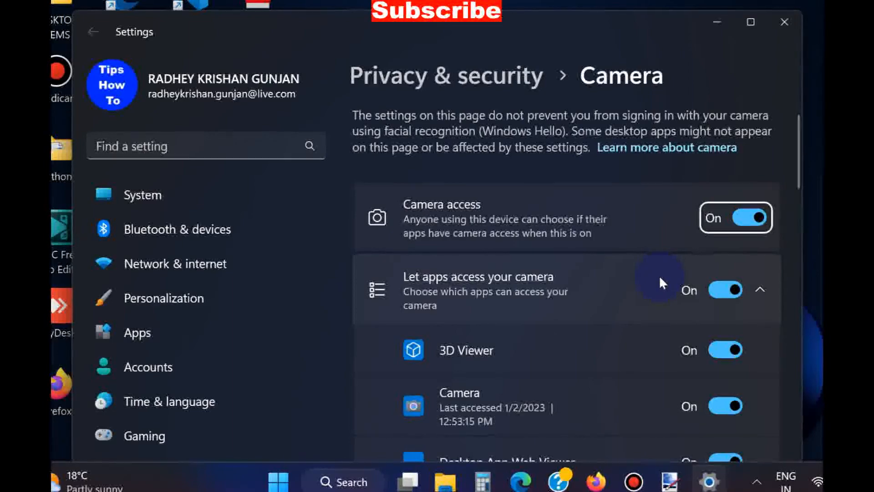